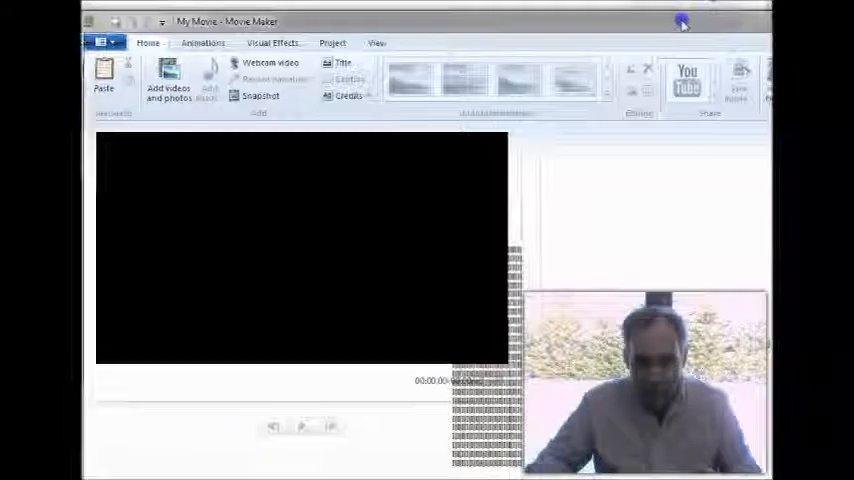
pyautogui.moveTo(270, 63)
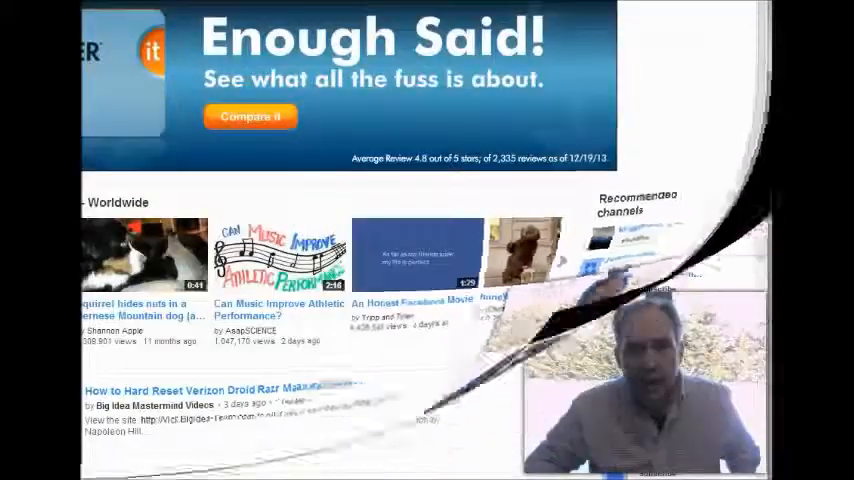
# Scroll to the top of YouTube and open the video upload page
pyautogui.scroll(3)
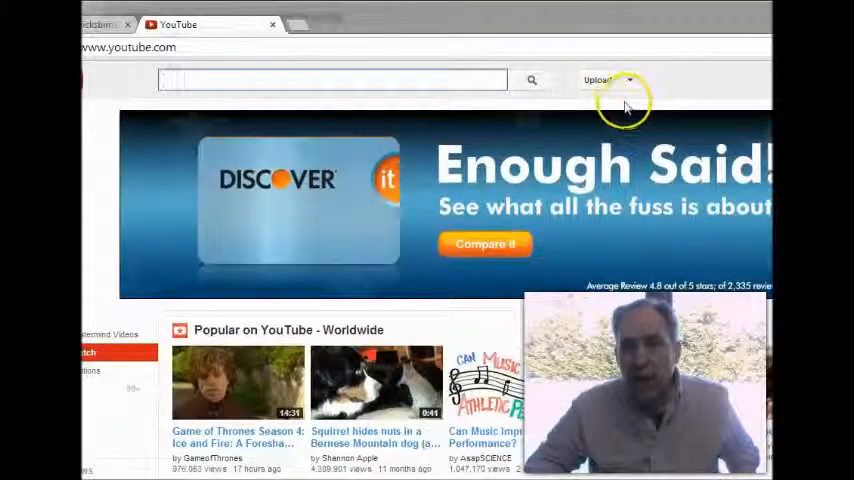
pyautogui.moveTo(597, 80)
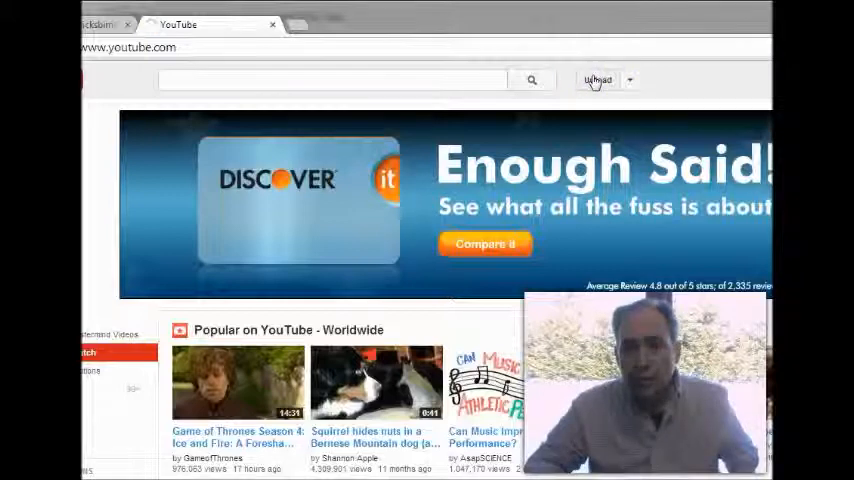
pyautogui.click(597, 80)
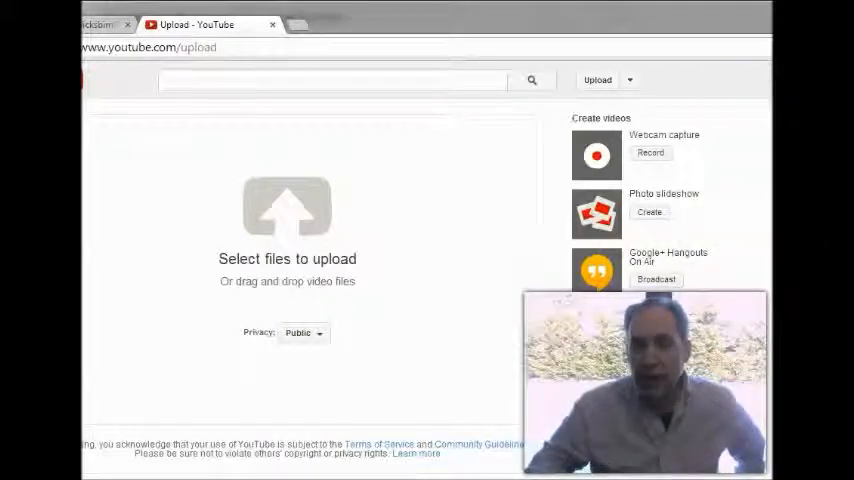
# Scroll down the upload page past its webcam capture, slideshow and editor options
pyautogui.scroll(-3)
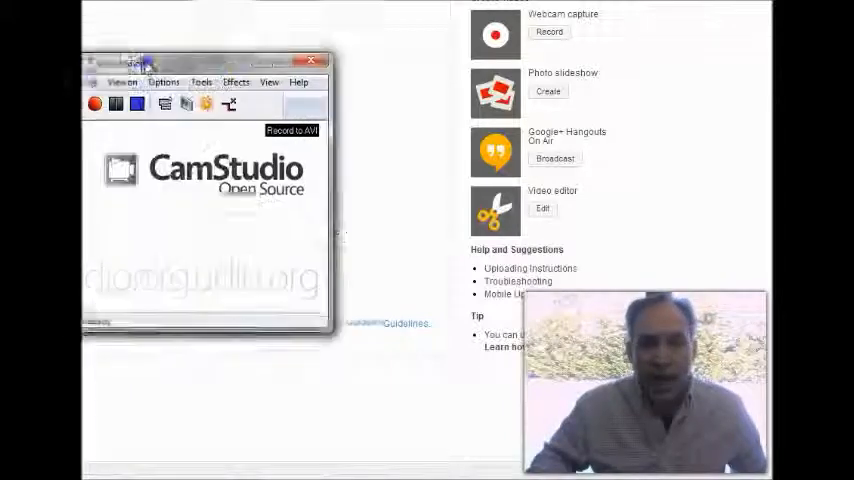
# Drag the CamStudio window fully into view and close the recorder
pyautogui.moveTo(210, 62); pyautogui.dragTo(240, 65)
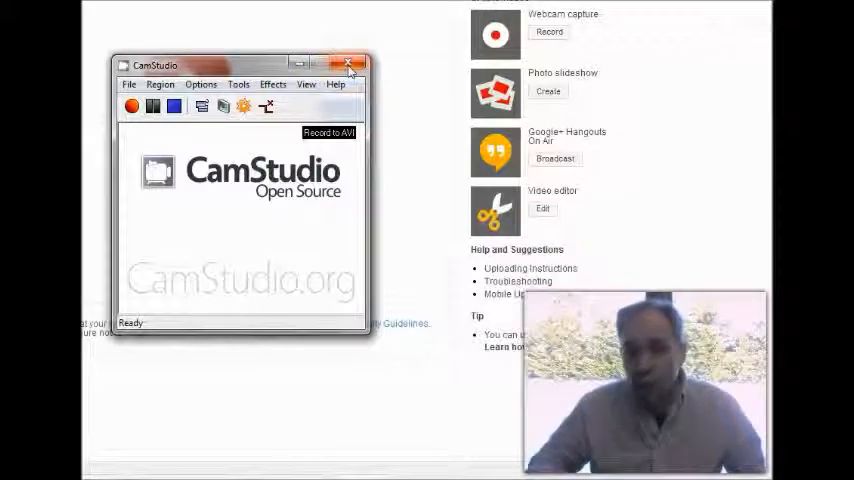
pyautogui.moveTo(347, 65)
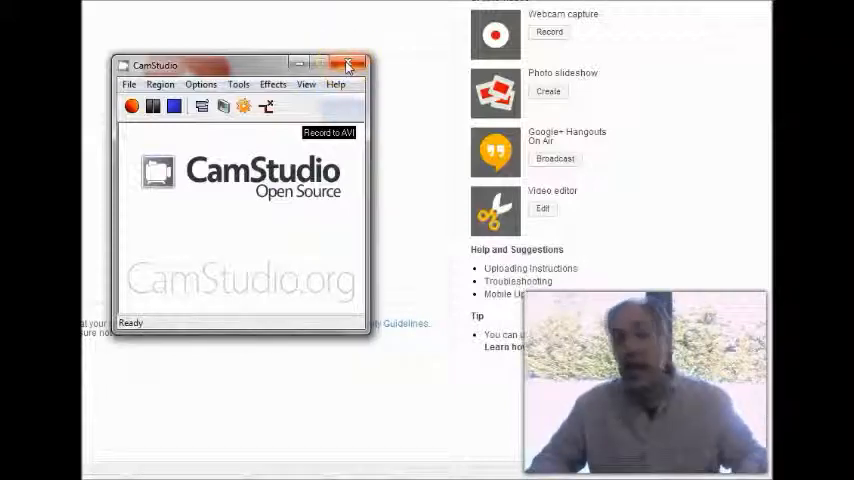
pyautogui.click(350, 64)
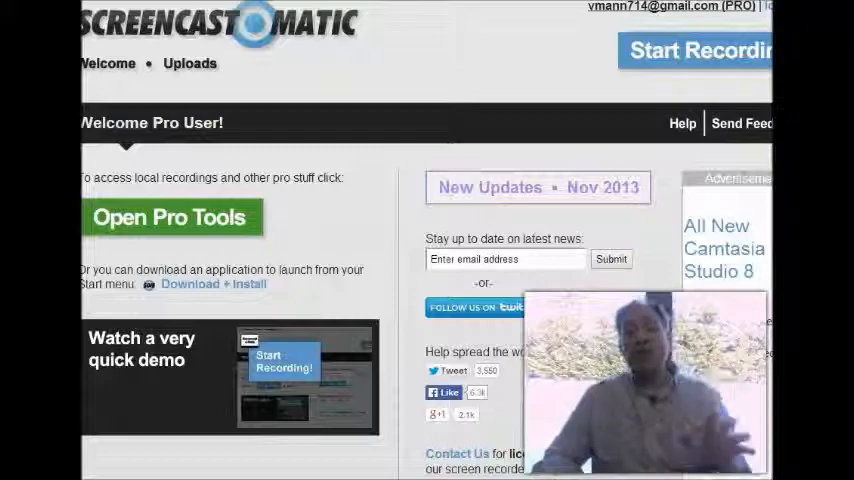
pyautogui.scroll(-3)
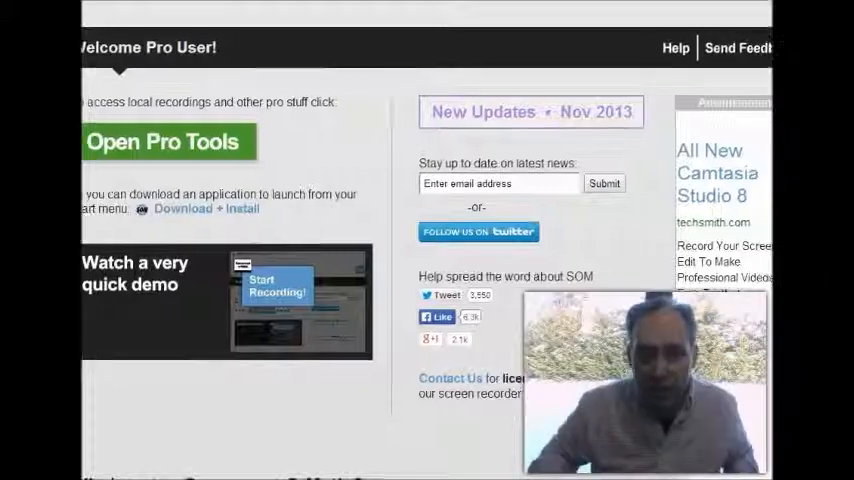
pyautogui.scroll(-3)
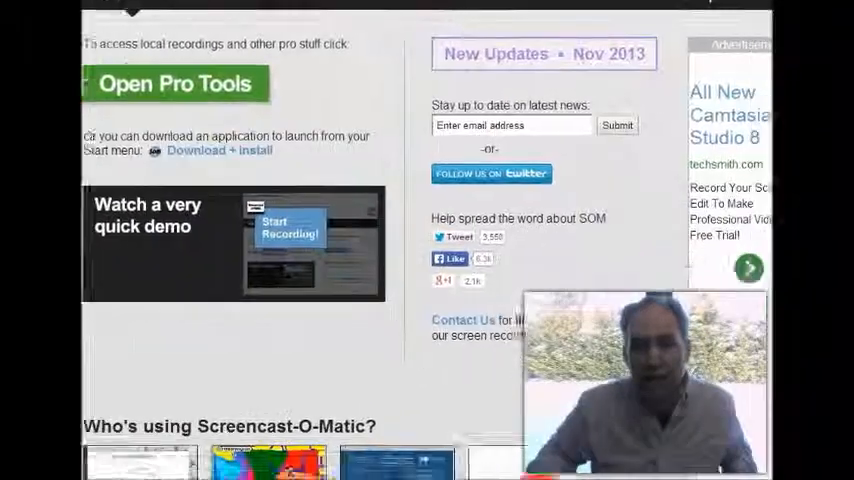
pyautogui.scroll(-3)
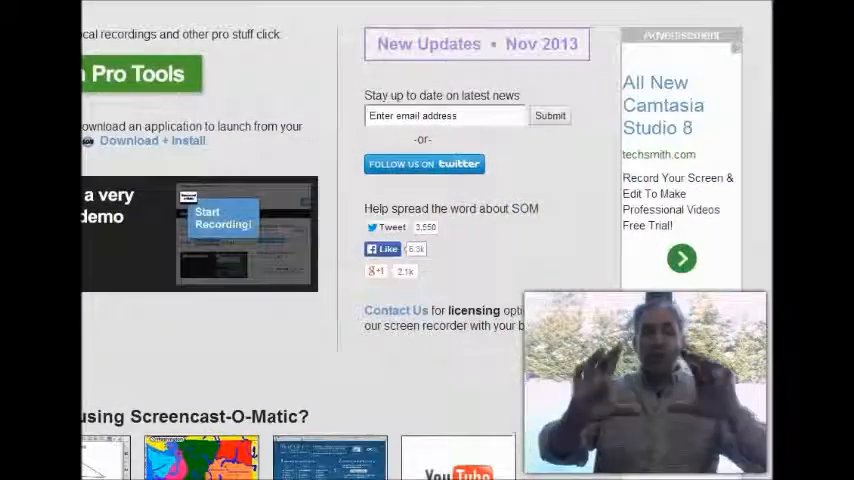